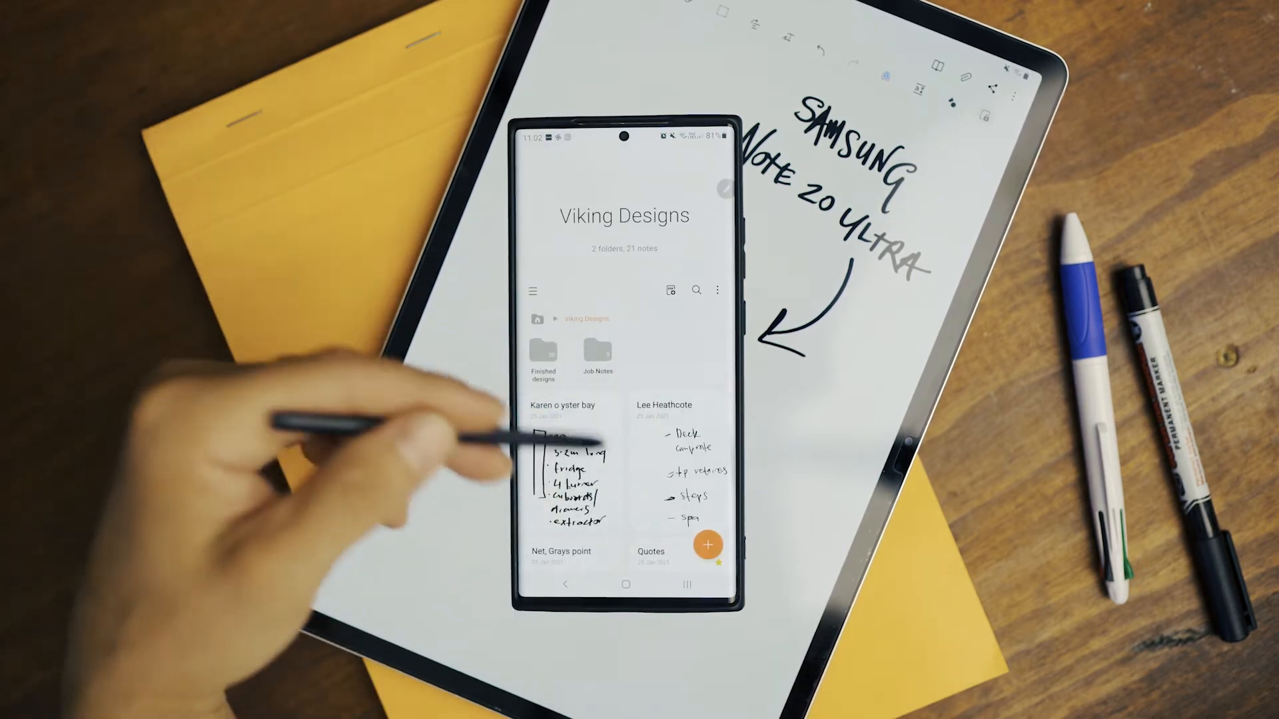
- Scroll the Viking Designs note list to reach and open the Chris bonnet bay note
{"action": "scroll", "scroll_direction": "down", "scroll_amount": 3}
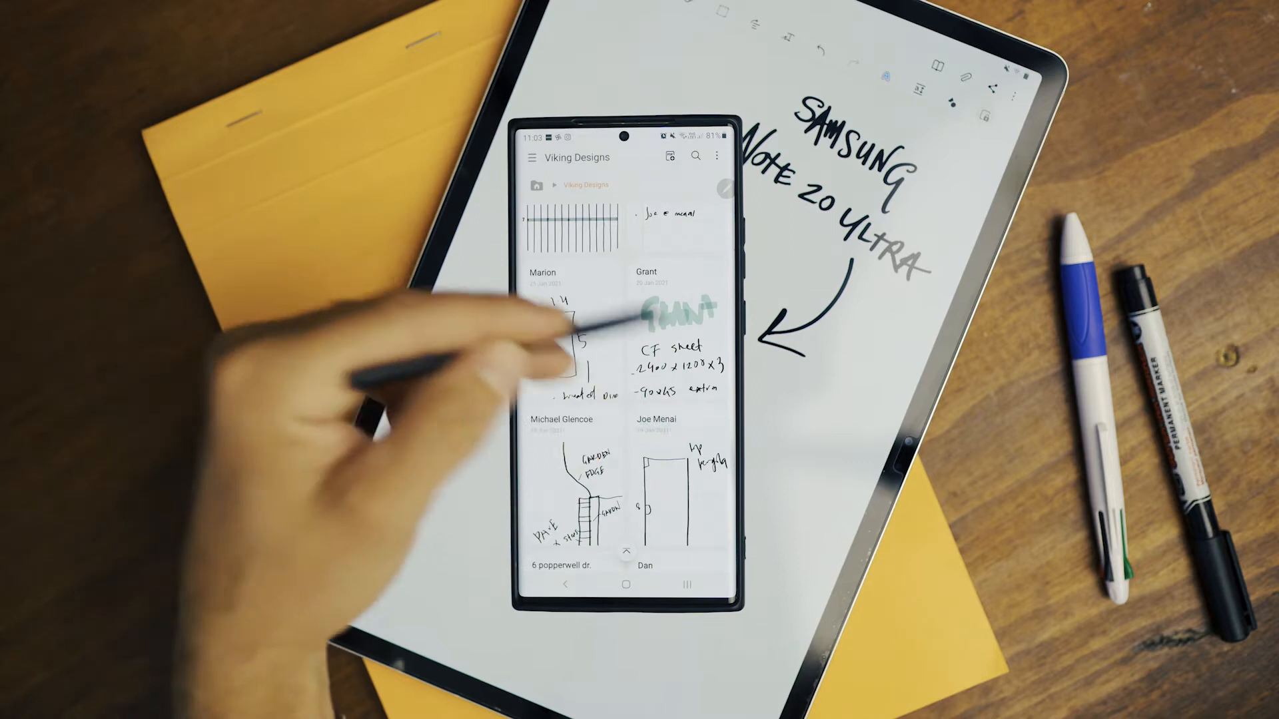
{"action": "scroll", "scroll_direction": "down", "scroll_amount": 3}
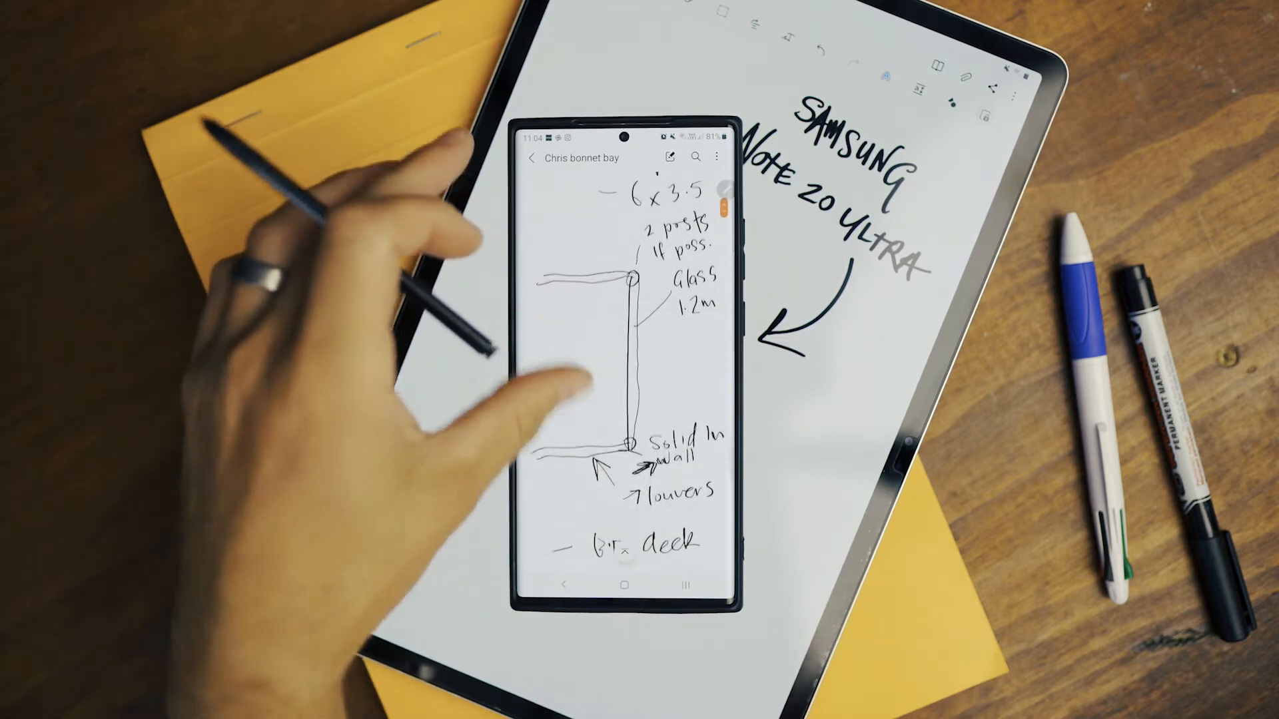
{"action": "scroll", "scroll_direction": "down", "scroll_amount": 3}
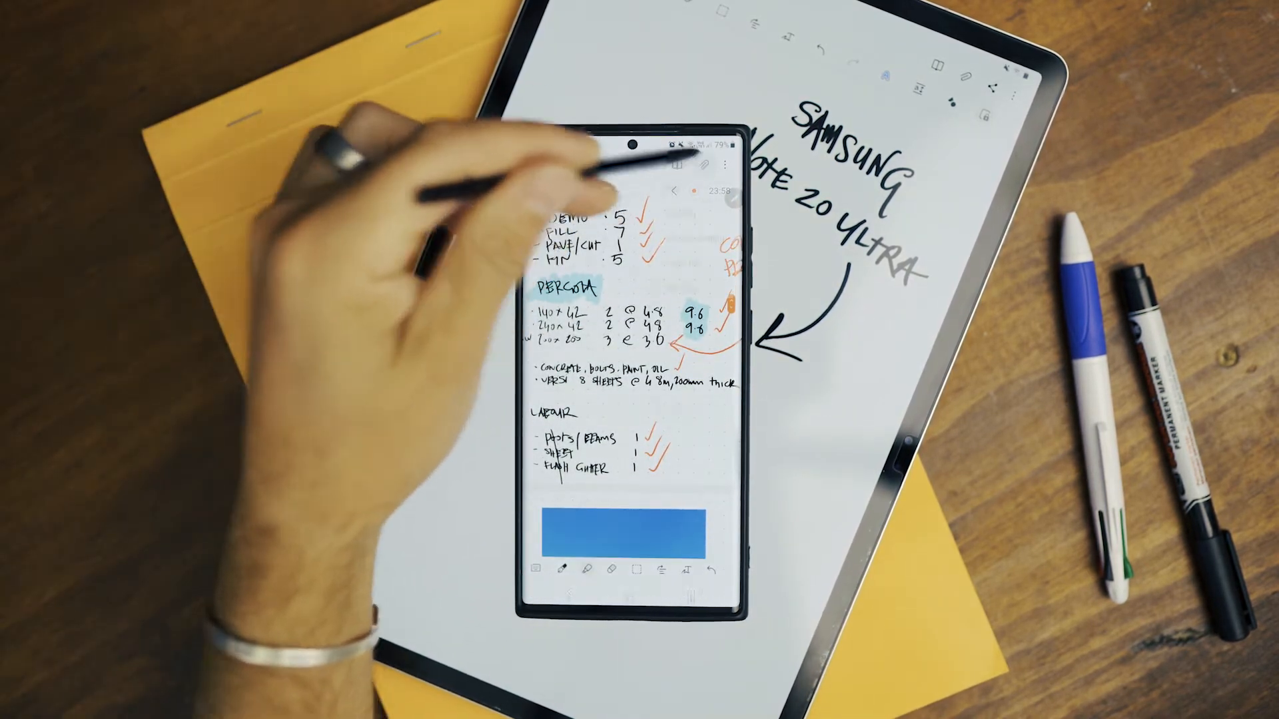
- Leave the open pergola quote note and return to the Viking Designs folder list
{"action": "left_click", "coordinate": [702, 165]}
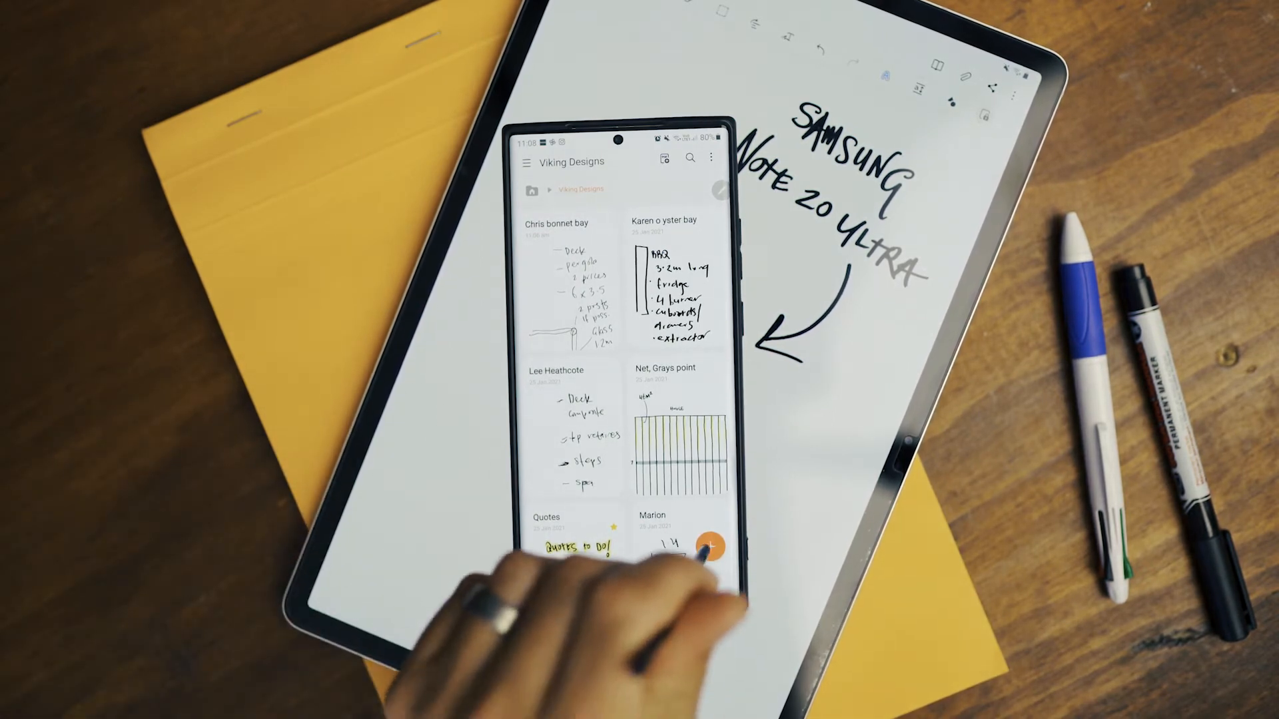
- Start a new note in Viking Designs titled 'Shane at Miranda' and choose an option from its ⋮ menu
{"action": "left_click", "coordinate": [693, 534]}
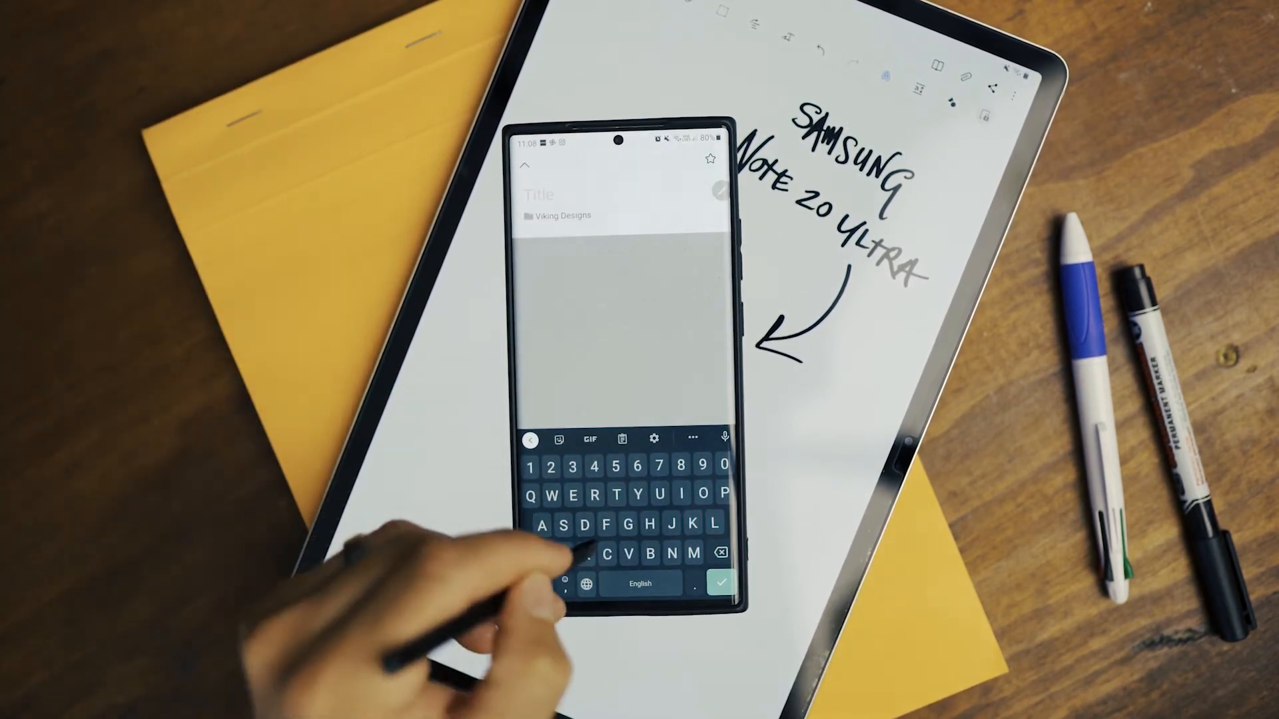
{"action": "type", "text": "Shane at"}
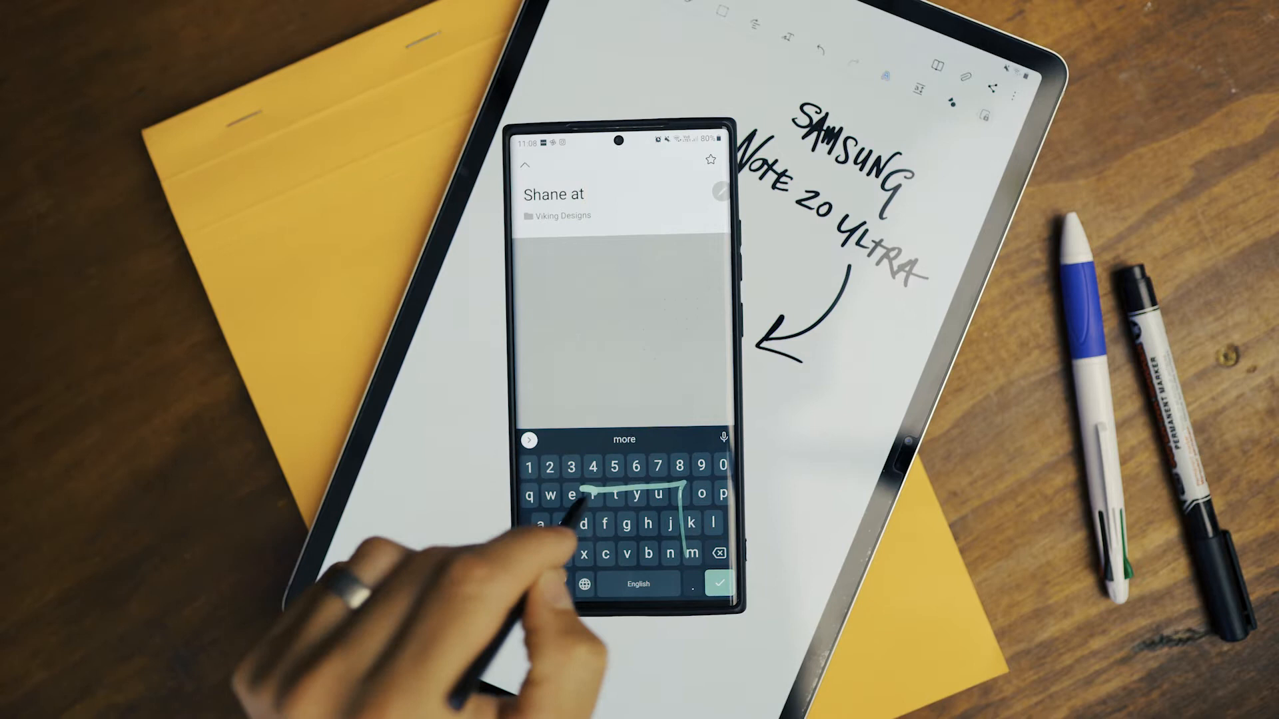
{"action": "type", "text": "Miranda"}
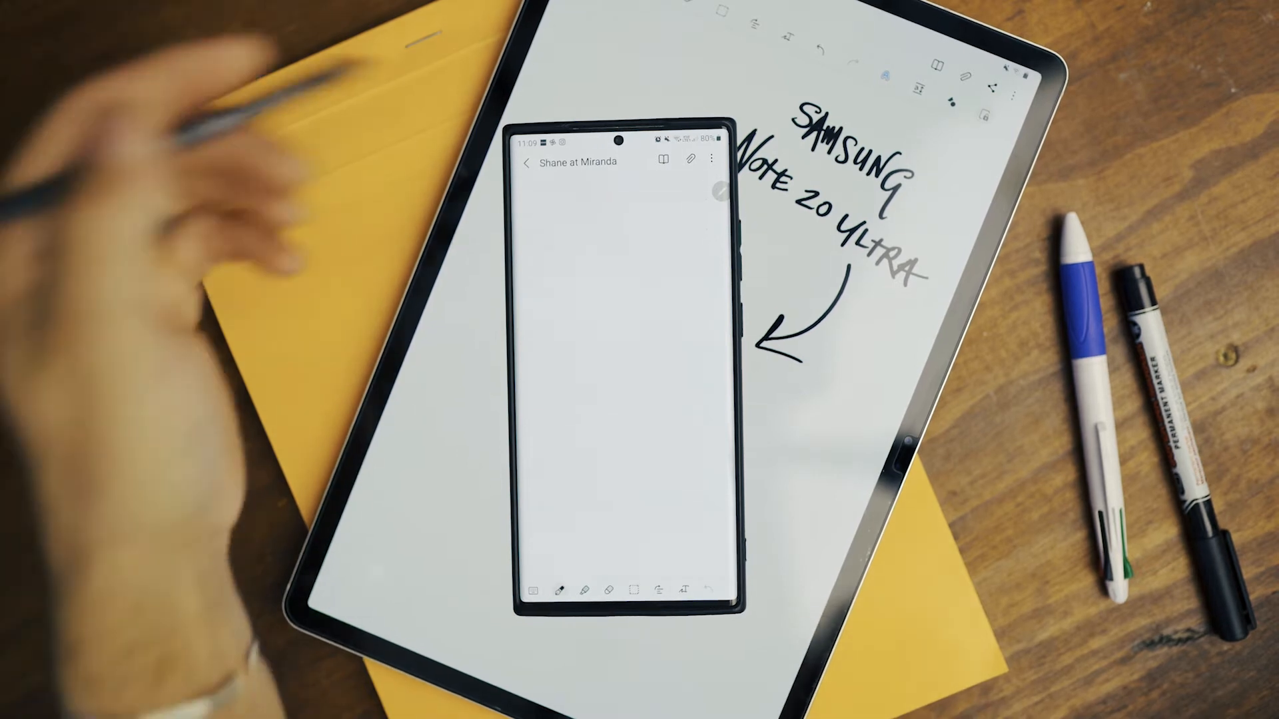
{"action": "left_click", "coordinate": [712, 158]}
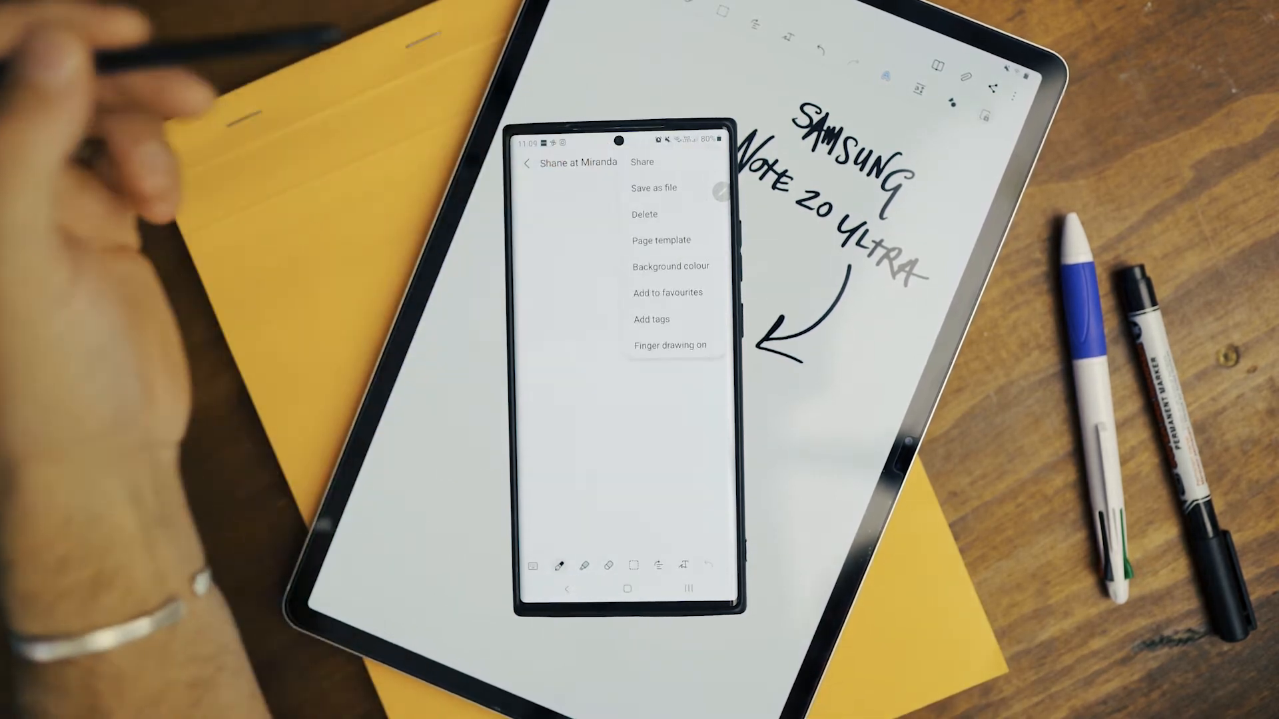
{"action": "left_click", "coordinate": [661, 239]}
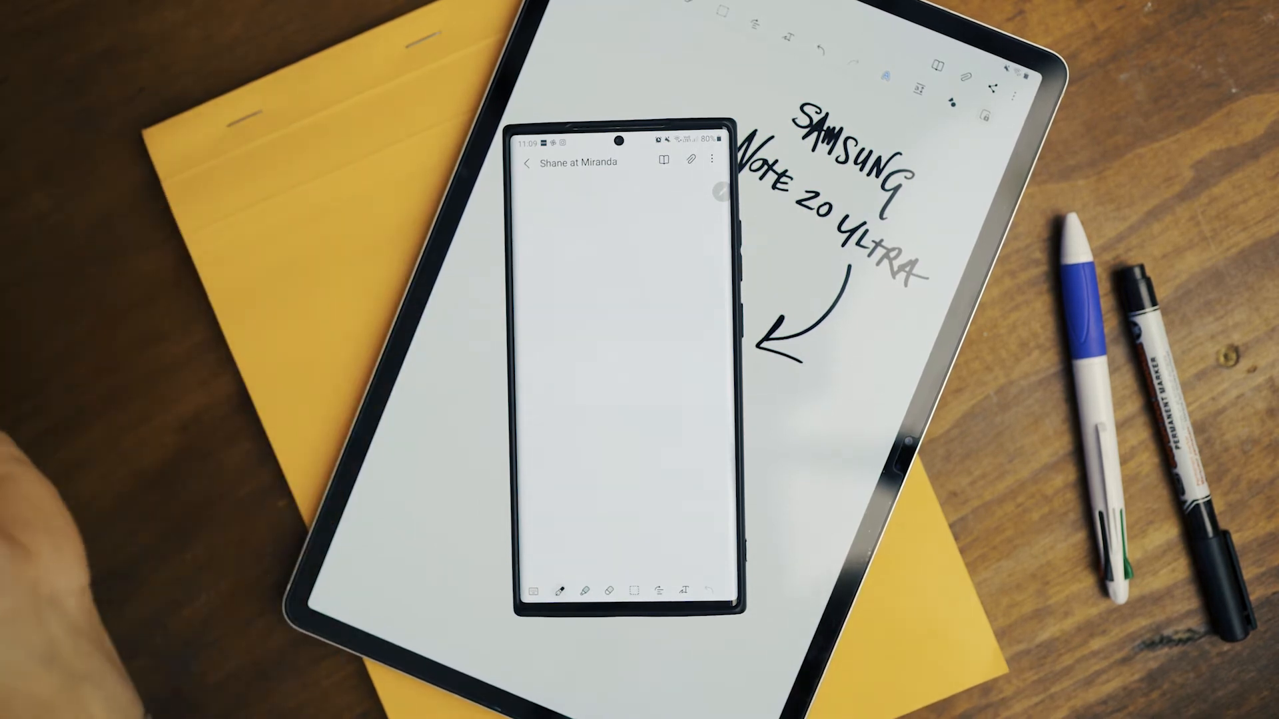
- Pen-sketch a rectangle labelled 6 and 4 and handwrite 'deck' beneath it
{"action": "left_click_drag", "start_coordinate": [555, 224], "coordinate": [538, 228]}
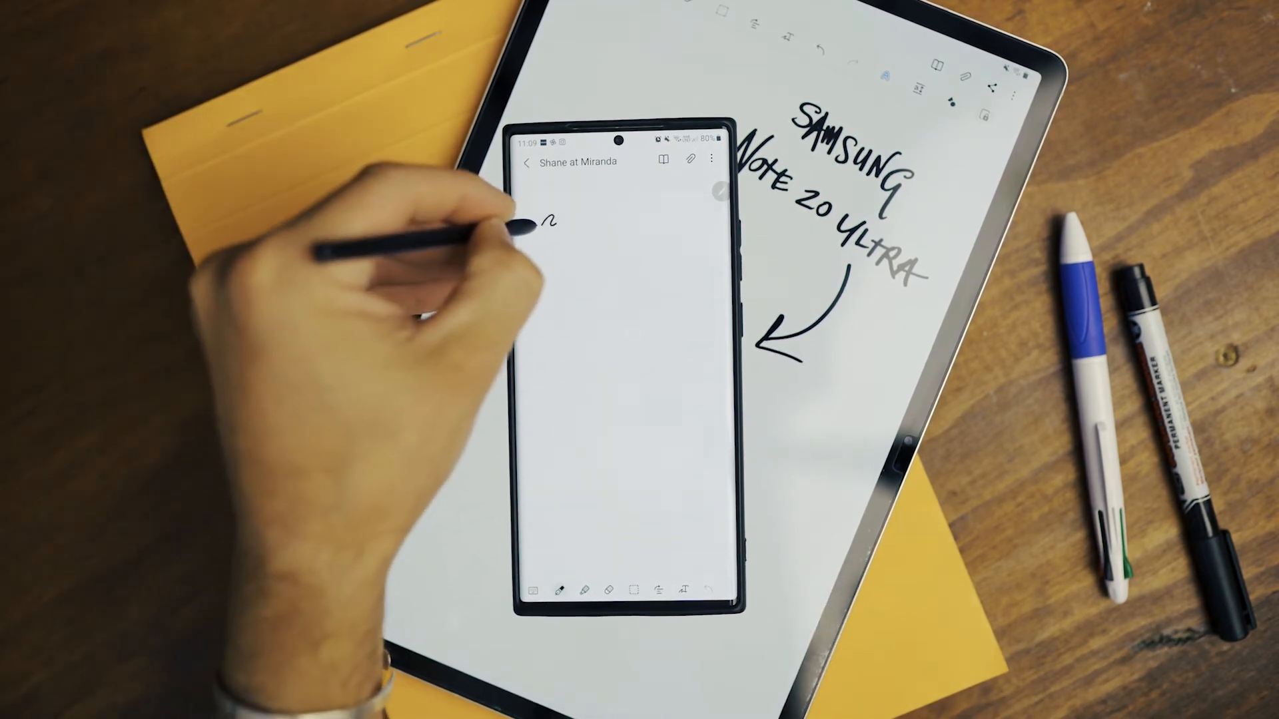
{"action": "left_click_drag", "start_coordinate": [539, 219], "coordinate": [530, 399]}
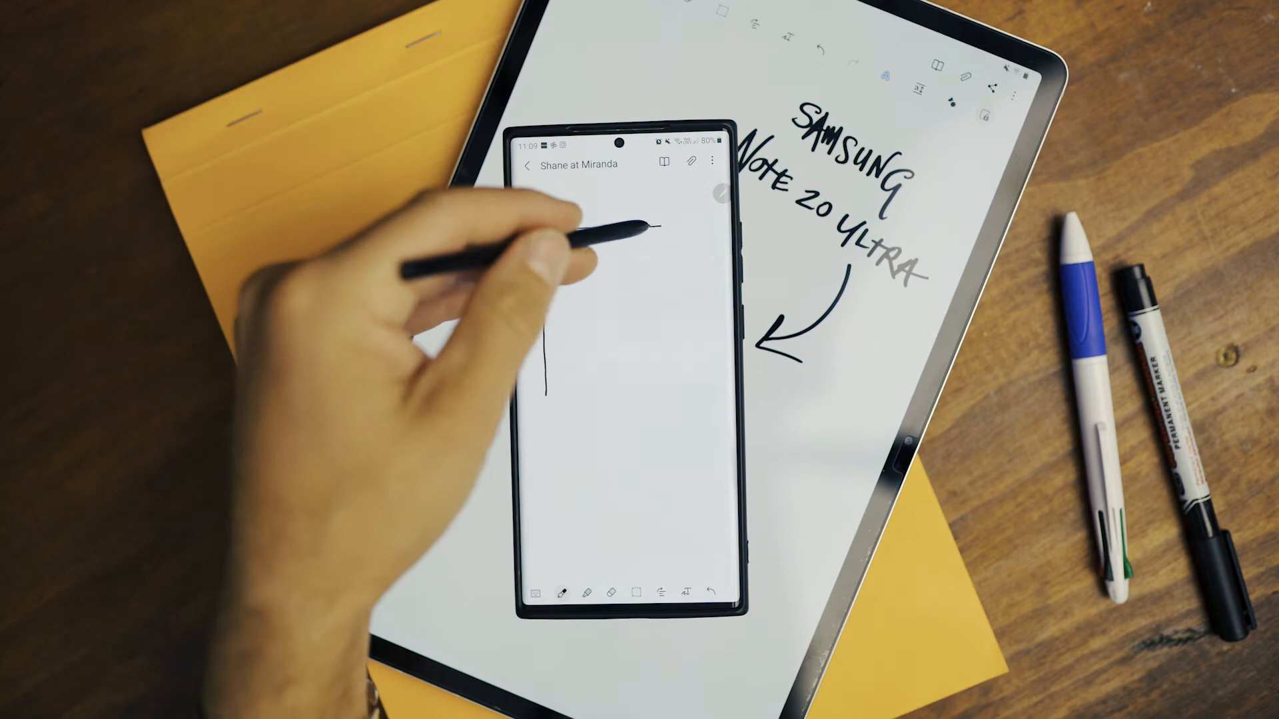
{"action": "left_click_drag", "start_coordinate": [571, 220], "coordinate": [653, 384]}
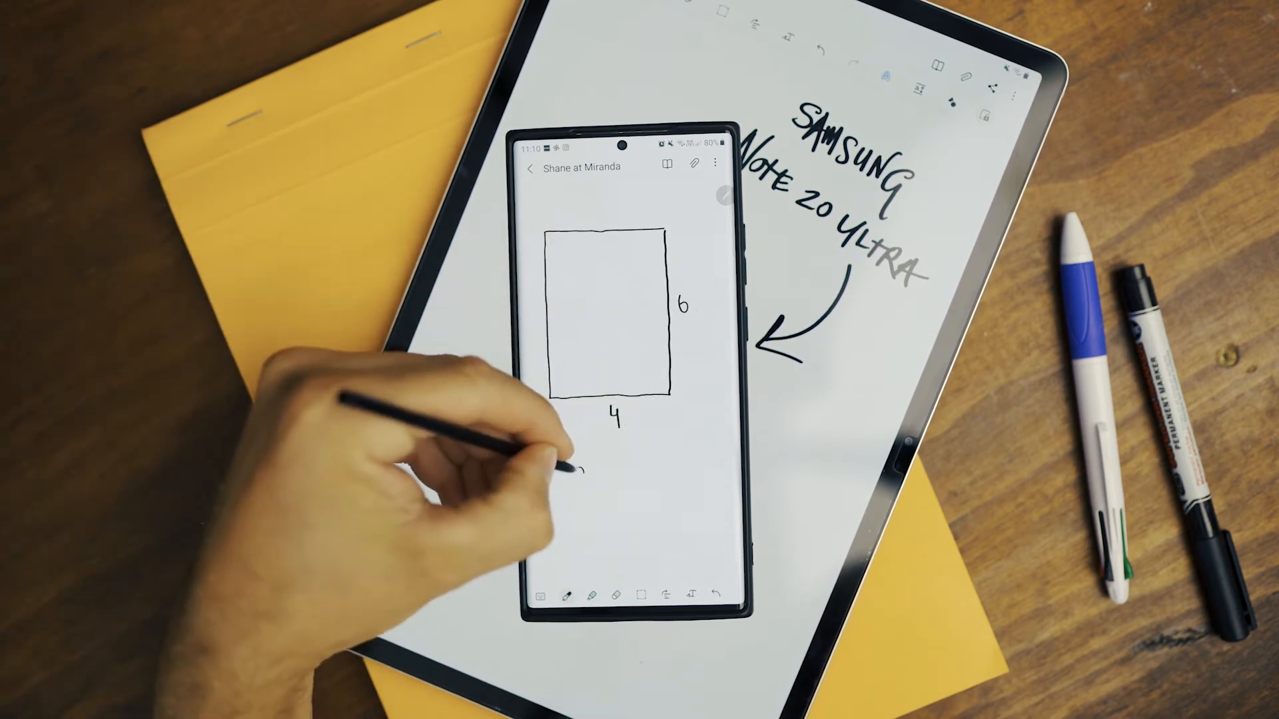
{"action": "type", "text": "desk"}
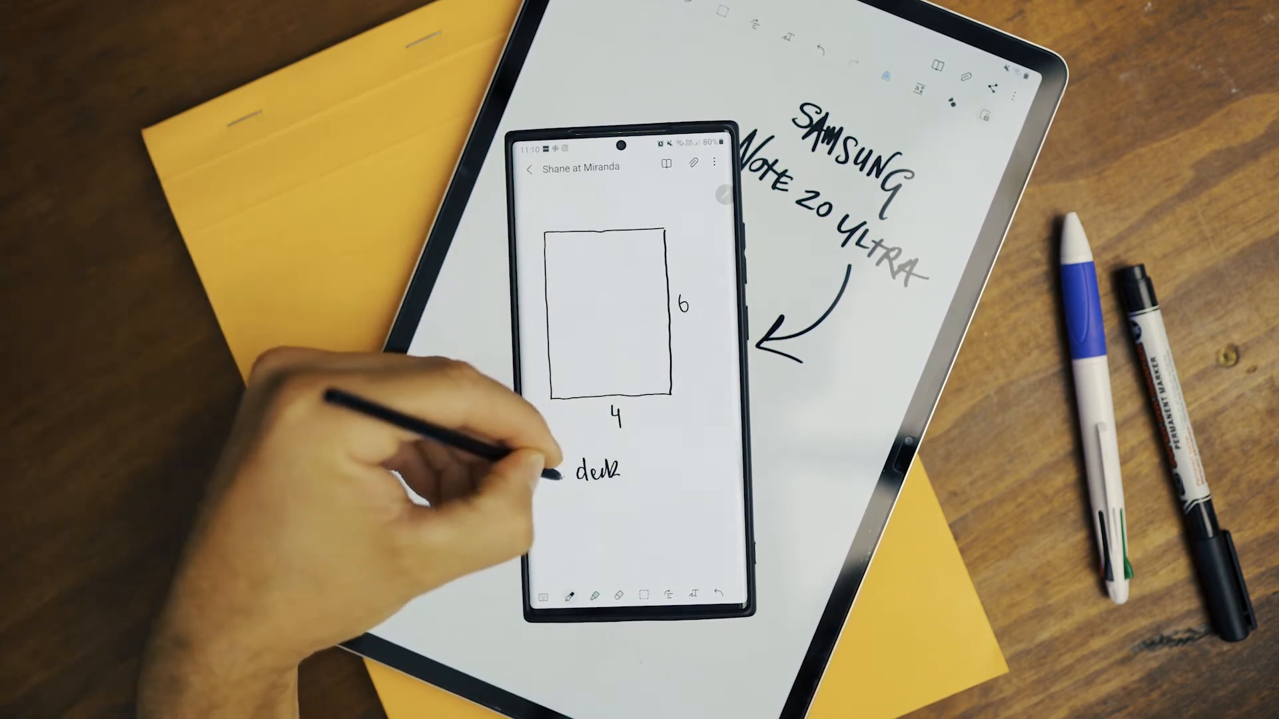